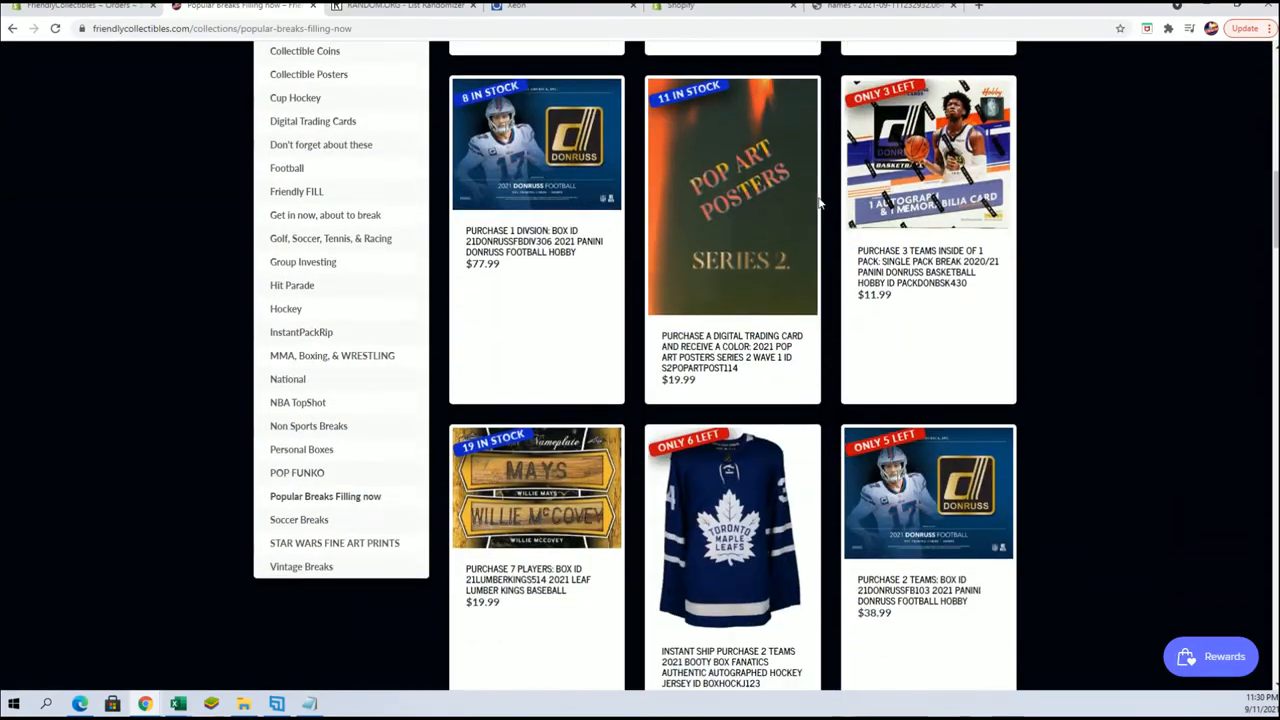
Step: Paste the nine Notepad names into the RANDOM.ORG items field for the first shuffle
scroll(down, 3)
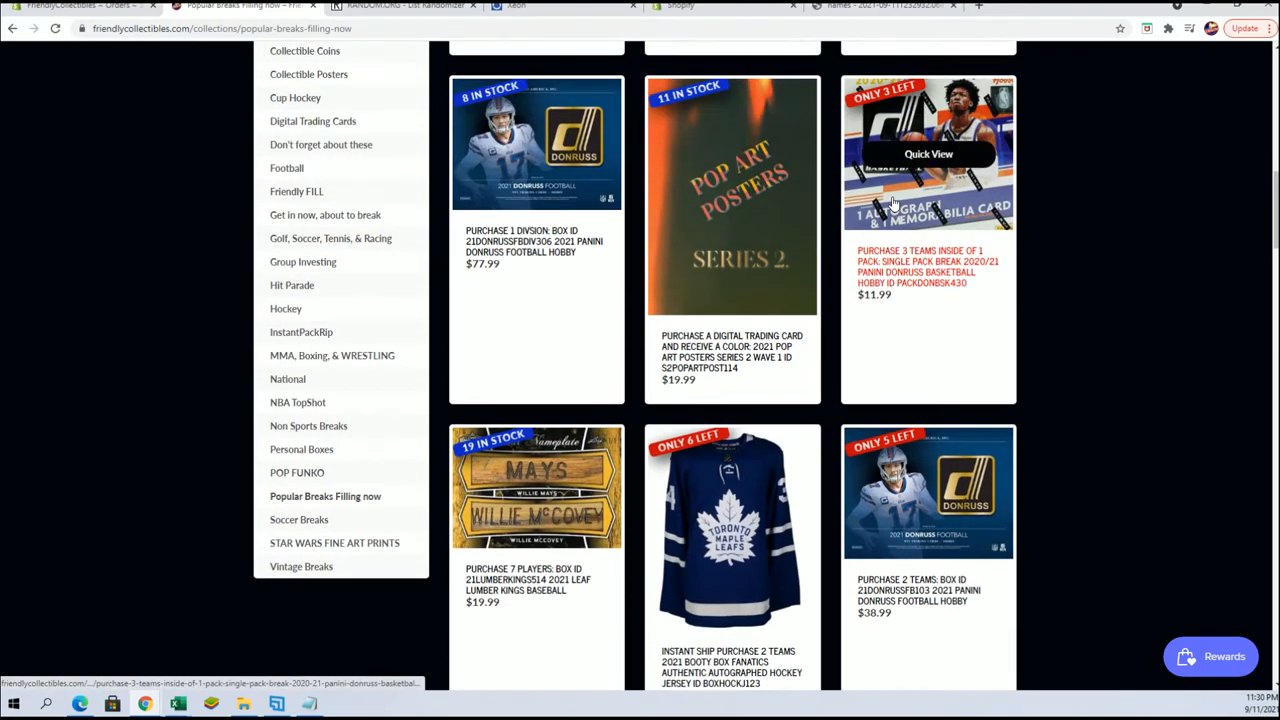
click(400, 6)
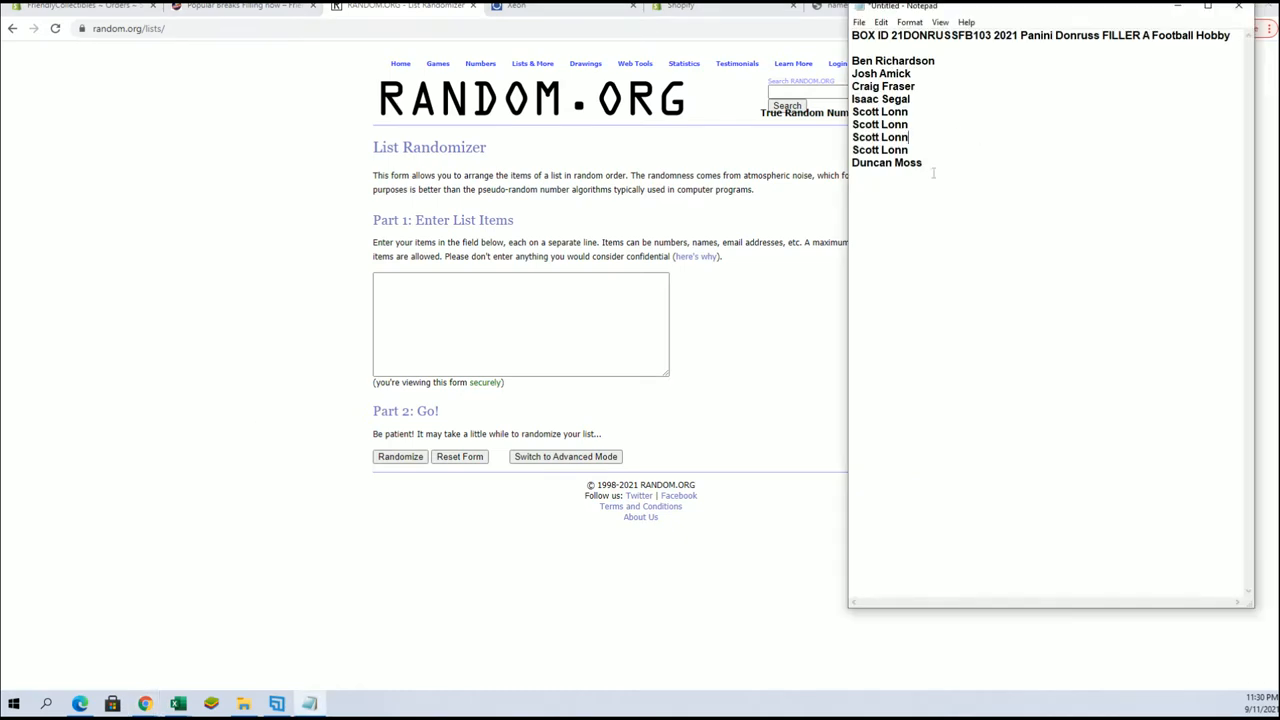
right_click(890, 110)
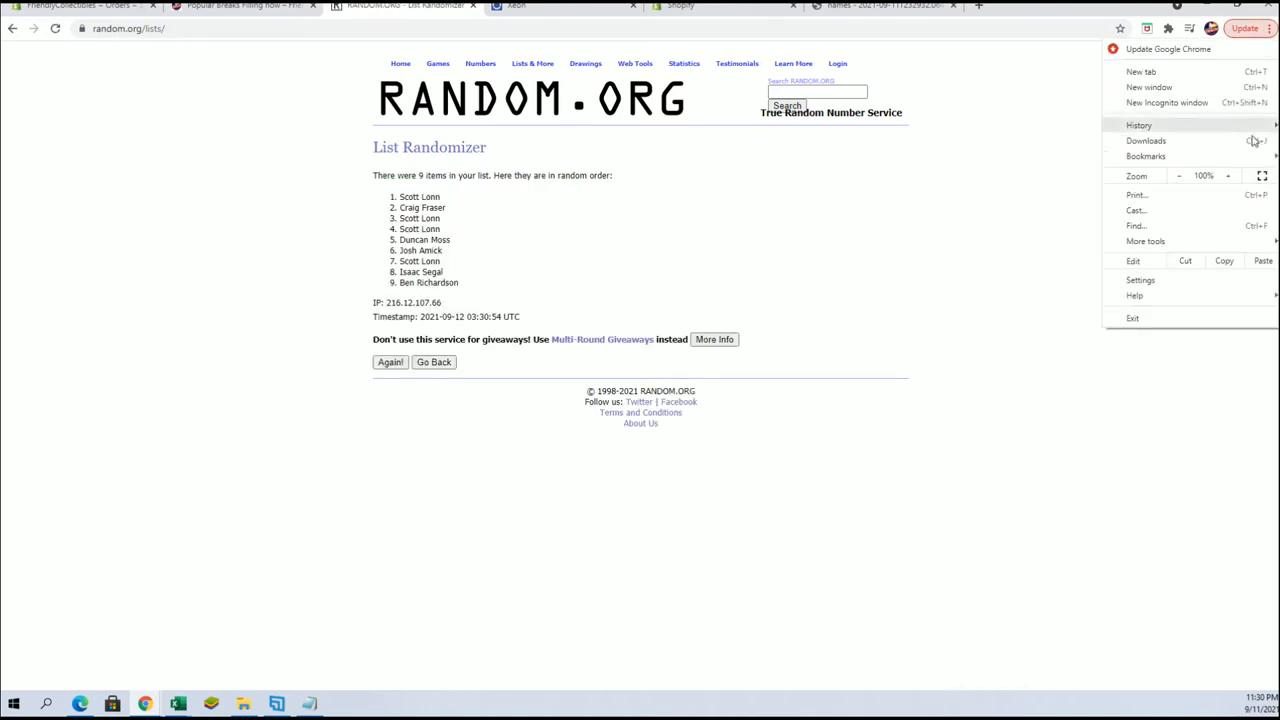
Step: Zoom to 150% and reshuffle with Again! until the list reads randomized 7 times
click(1228, 176)
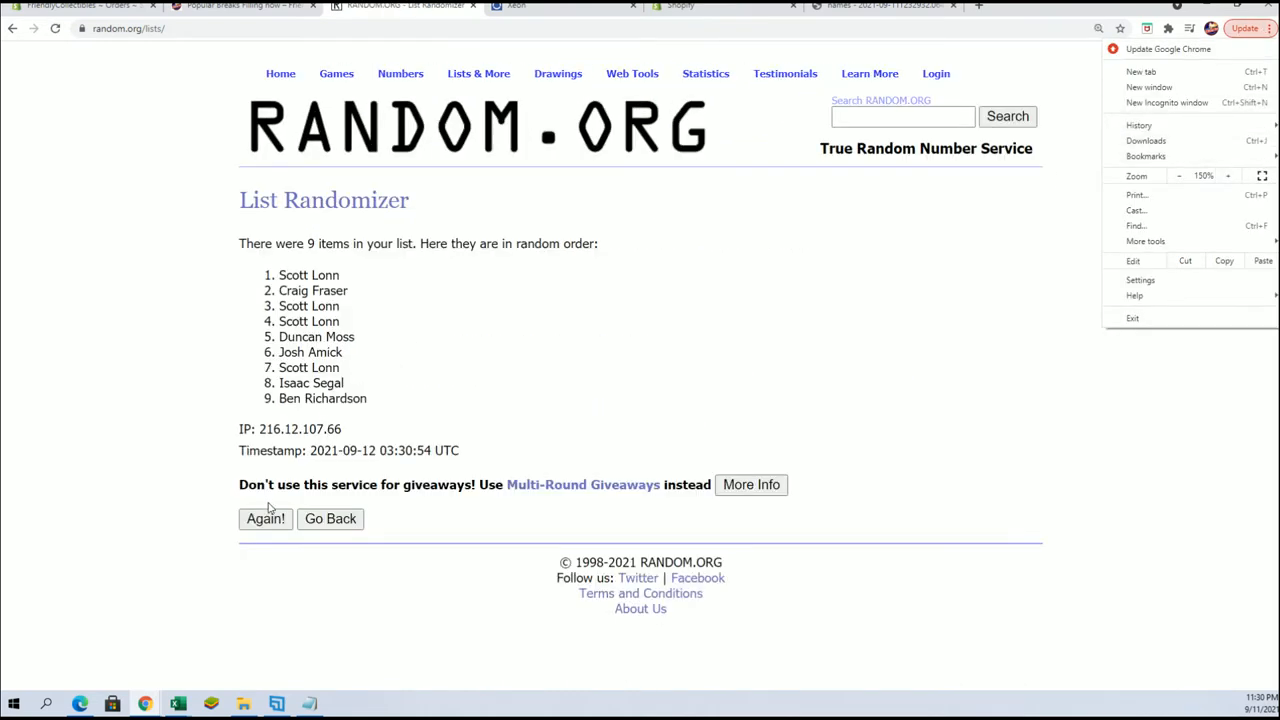
click(264, 520)
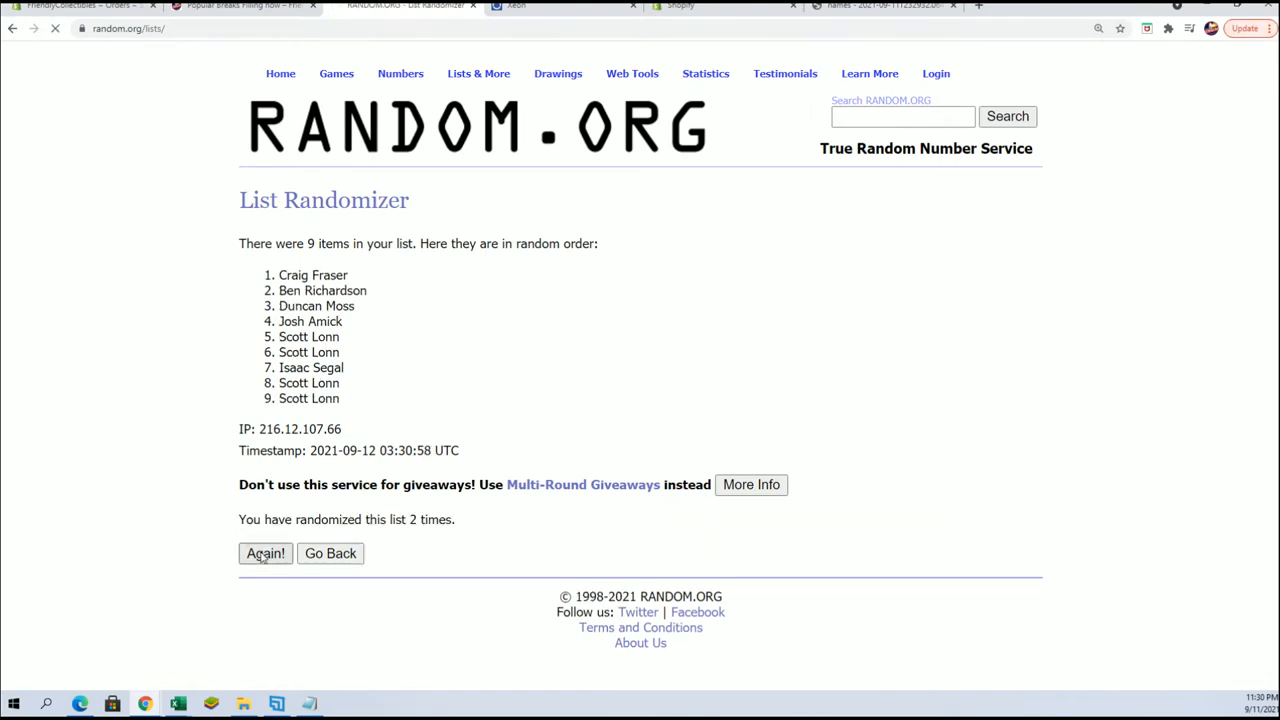
click(264, 552)
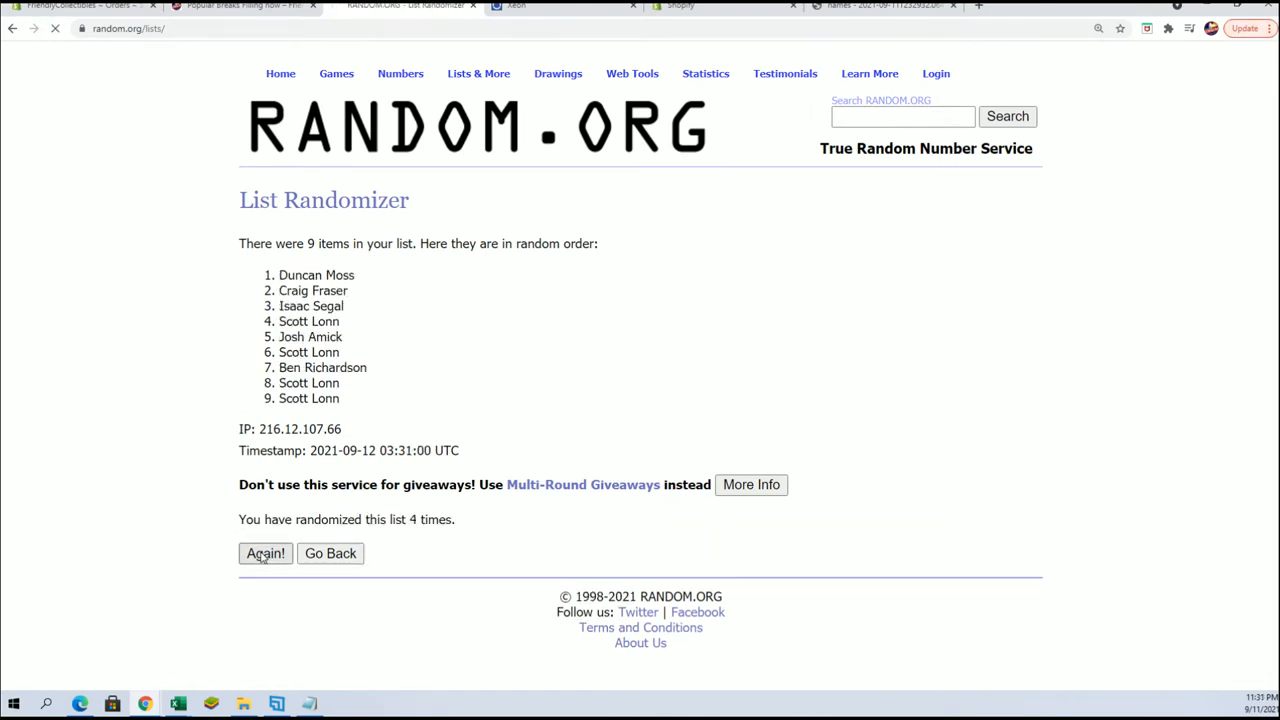
click(264, 552)
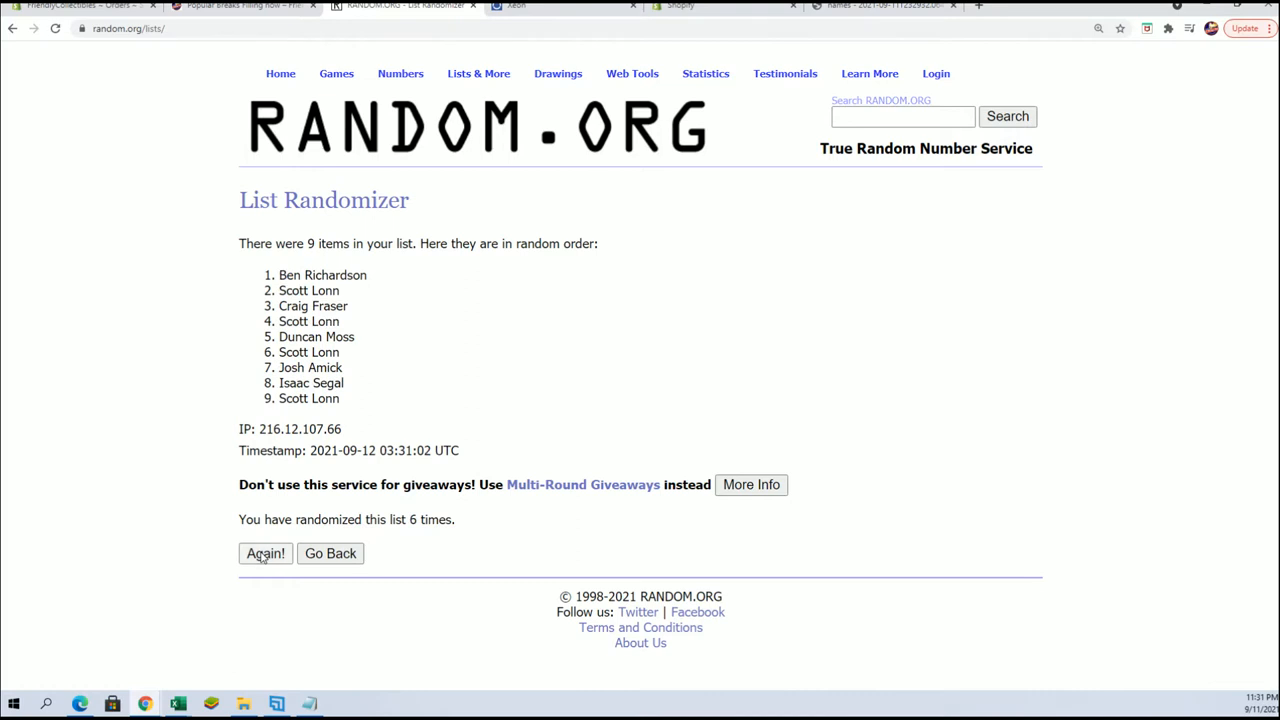
click(264, 552)
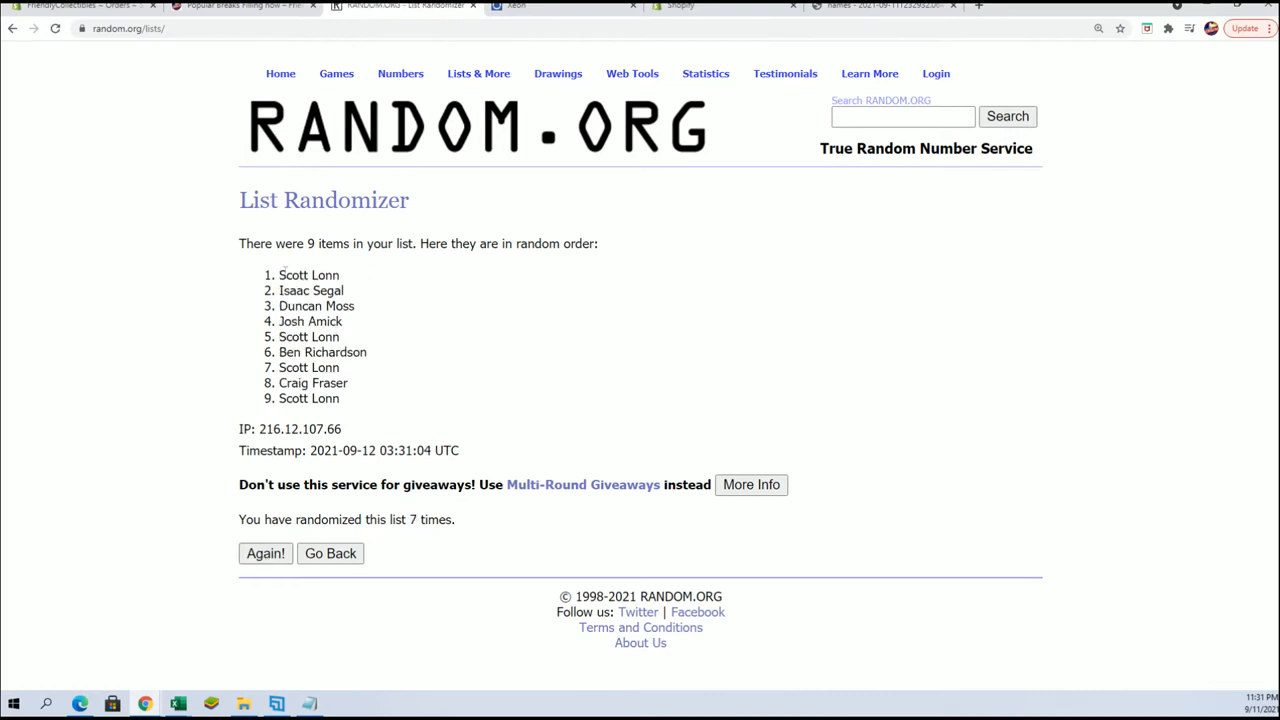
Step: Select the top four names as winners and highlight the full Notepad list beside it
double_click(308, 276)
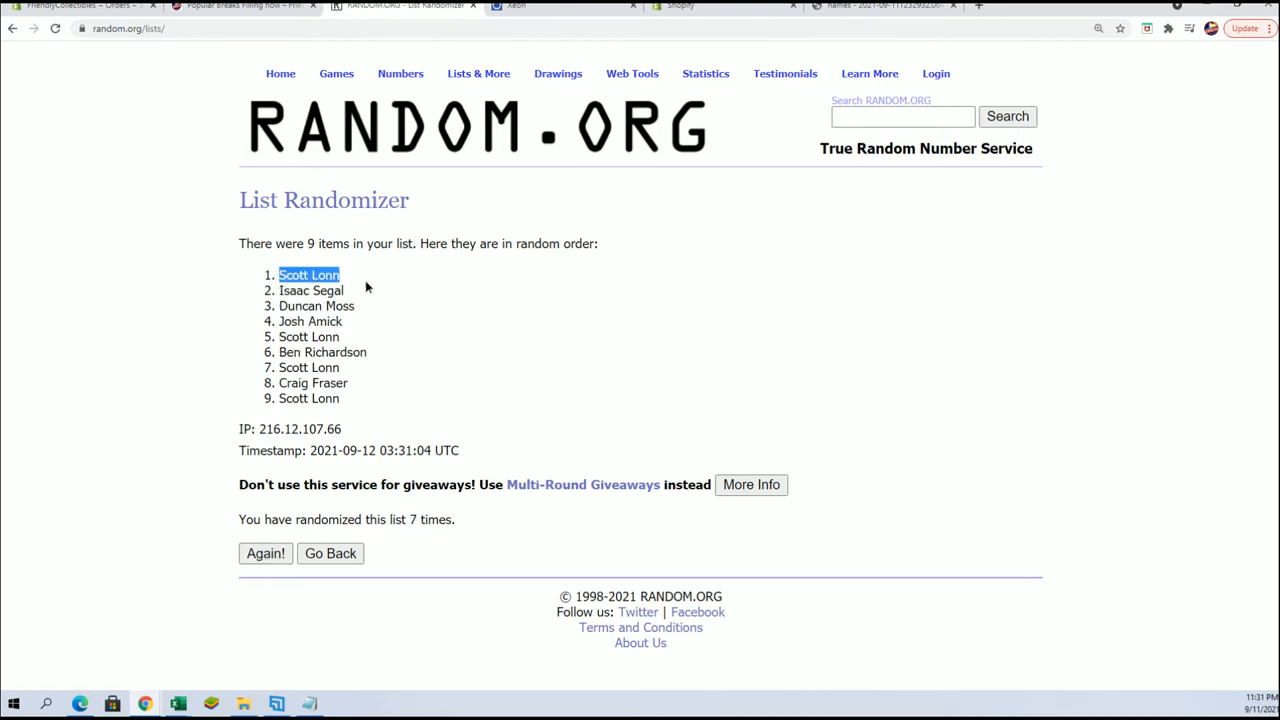
drag(308, 276, 340, 320)
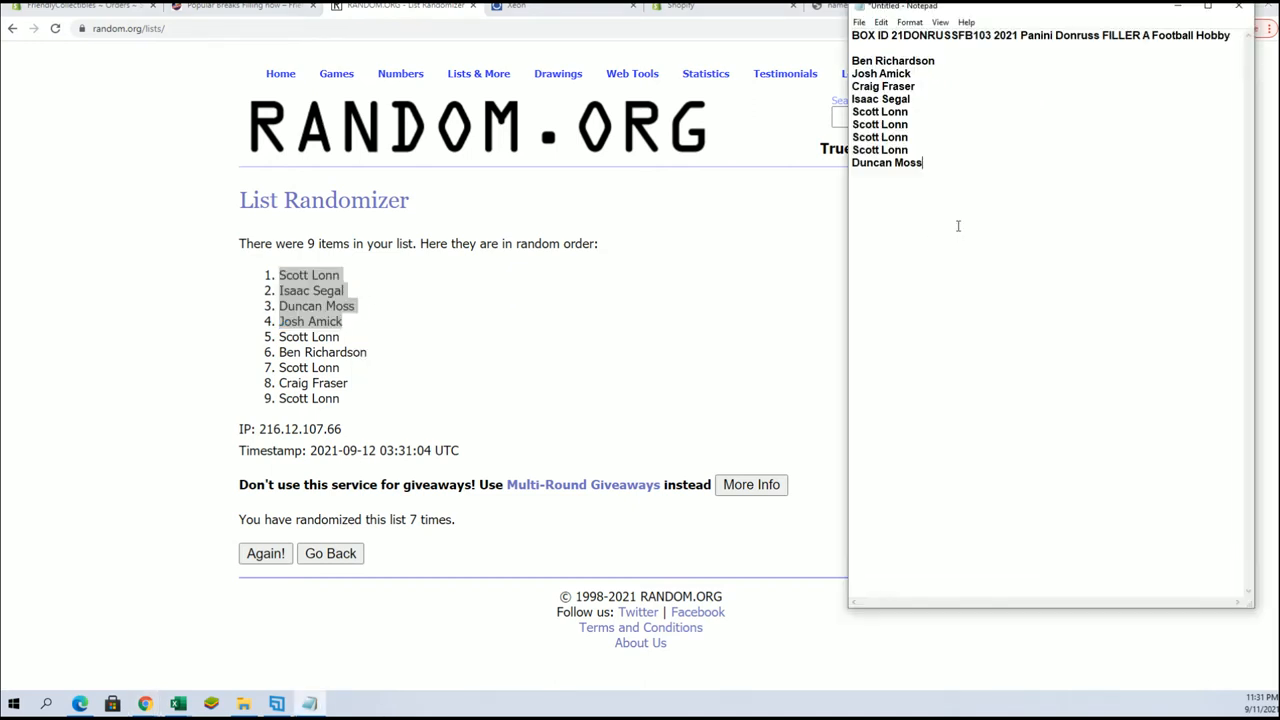
key(ctrl+a)
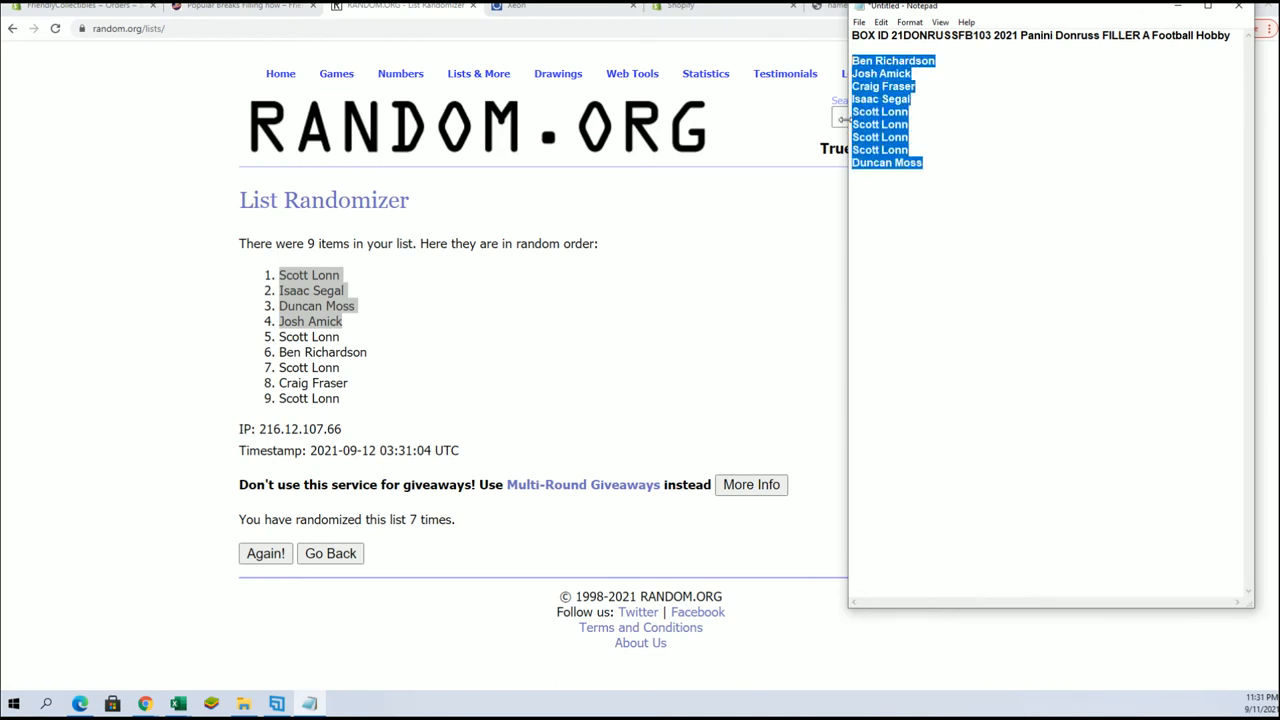